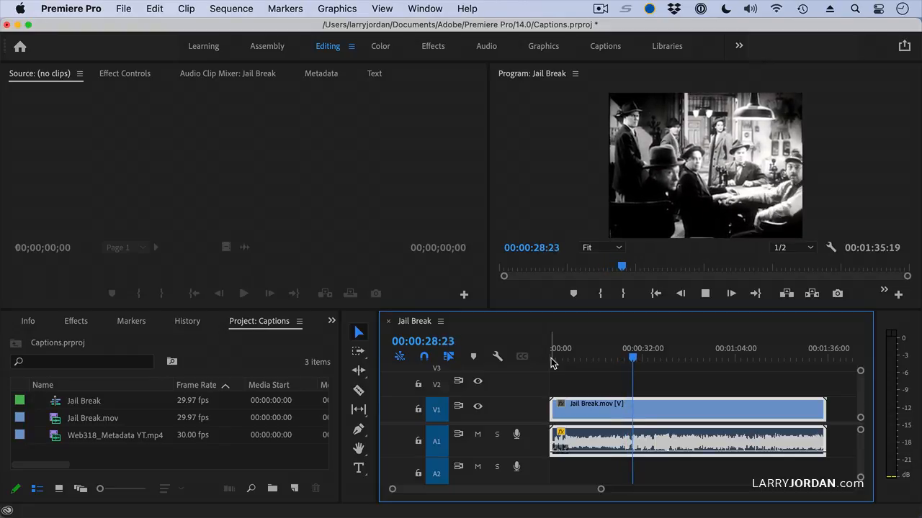
Play the Jail Break sequence to review its dialogue, then stop playback.
left_click(636, 357)
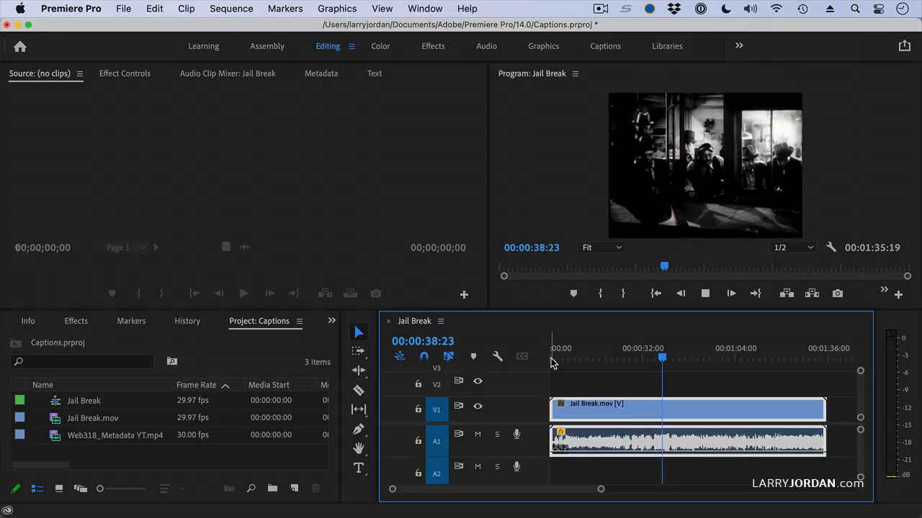
left_click(706, 293)
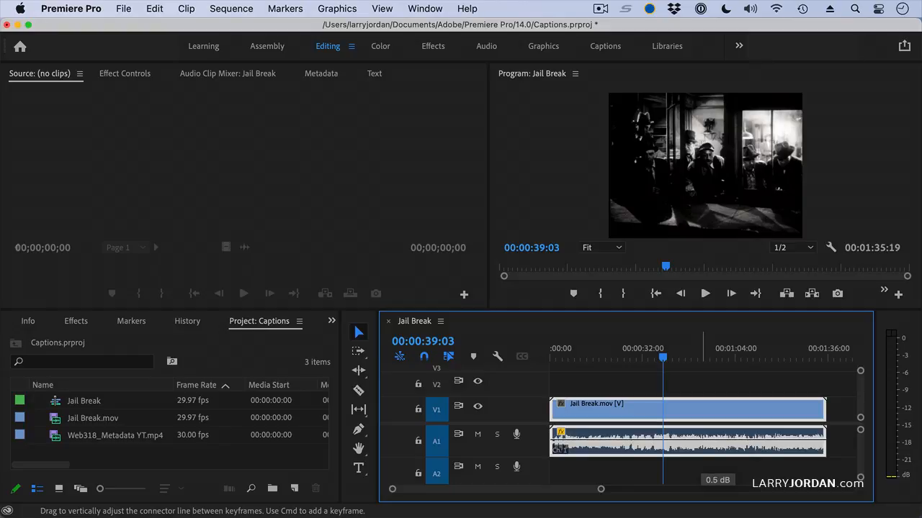
mouse_move(704, 445)
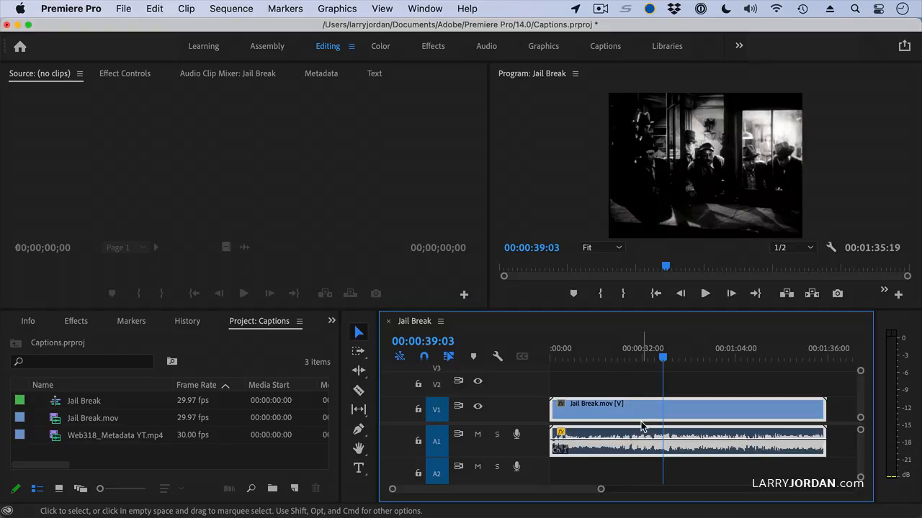
left_click(625, 357)
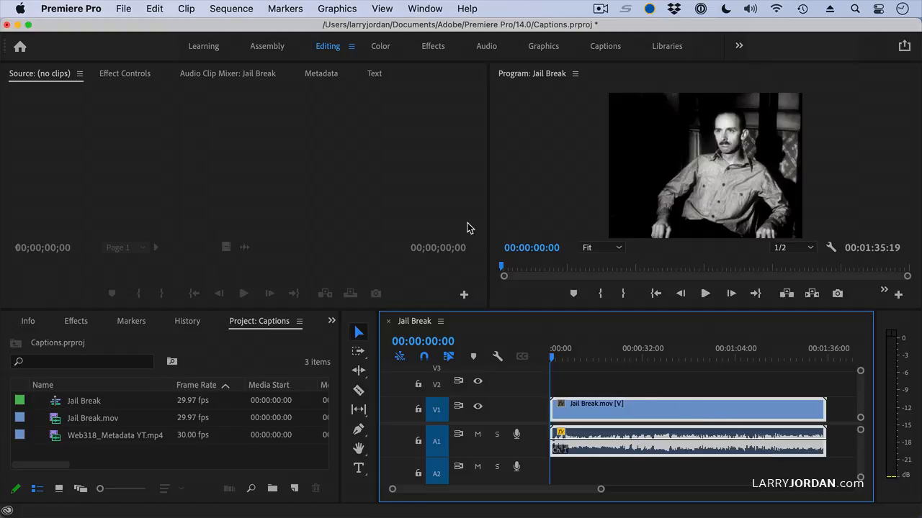
Transcribe the sequence's audio from the Text panel's Captions tools into a timed transcript.
left_click(374, 72)
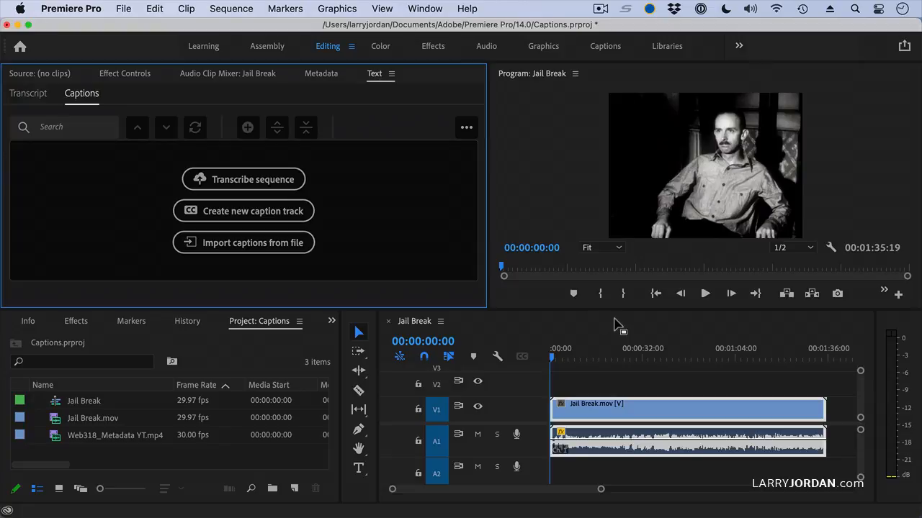
mouse_move(618, 394)
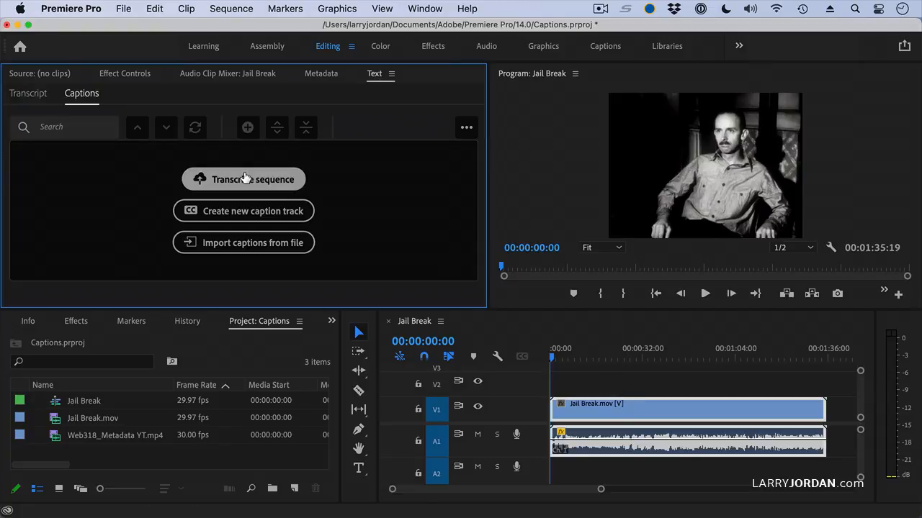
left_click(244, 179)
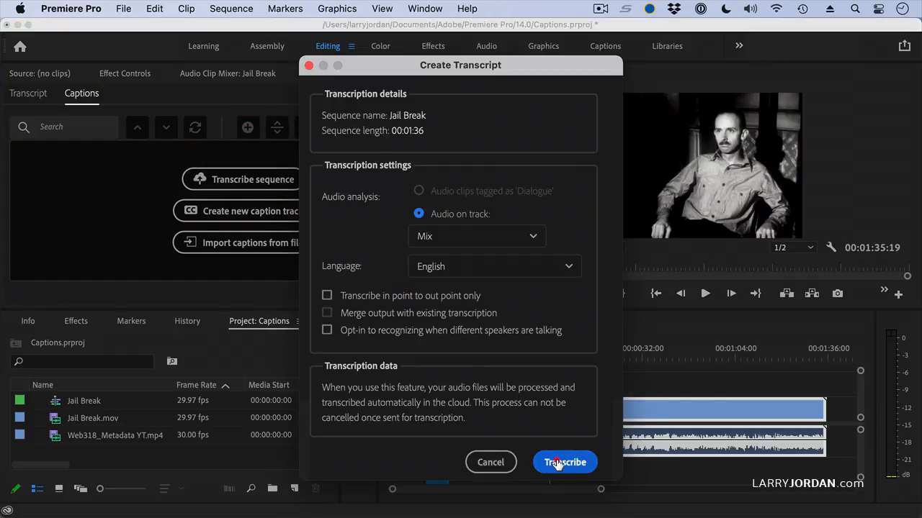
left_click(564, 462)
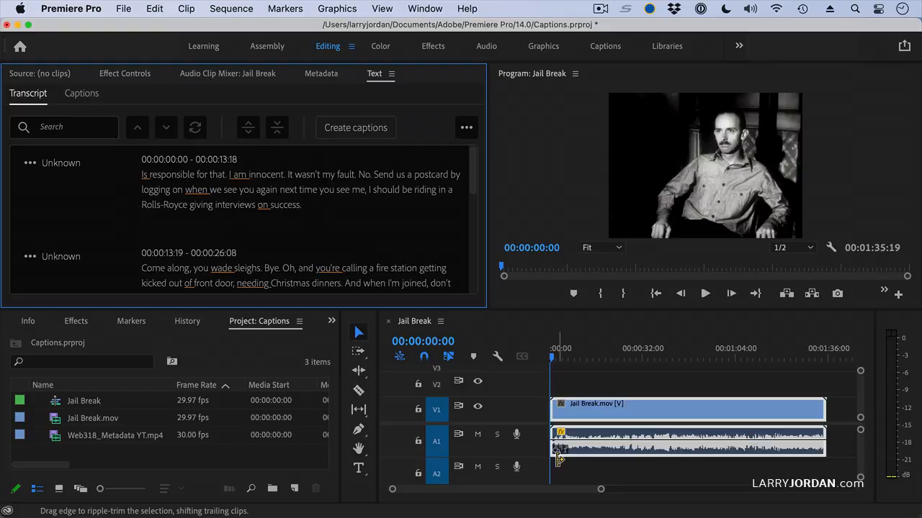
mouse_move(64, 164)
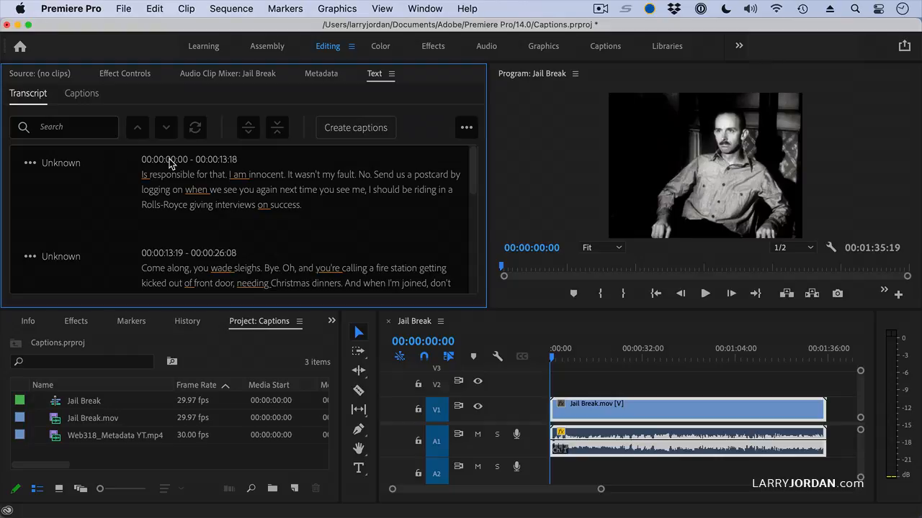
mouse_move(353, 207)
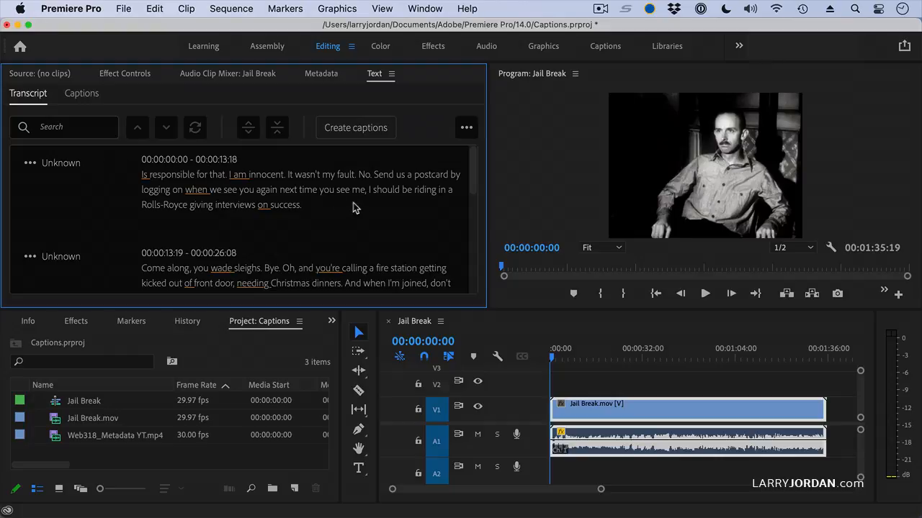
scroll("down", 3)
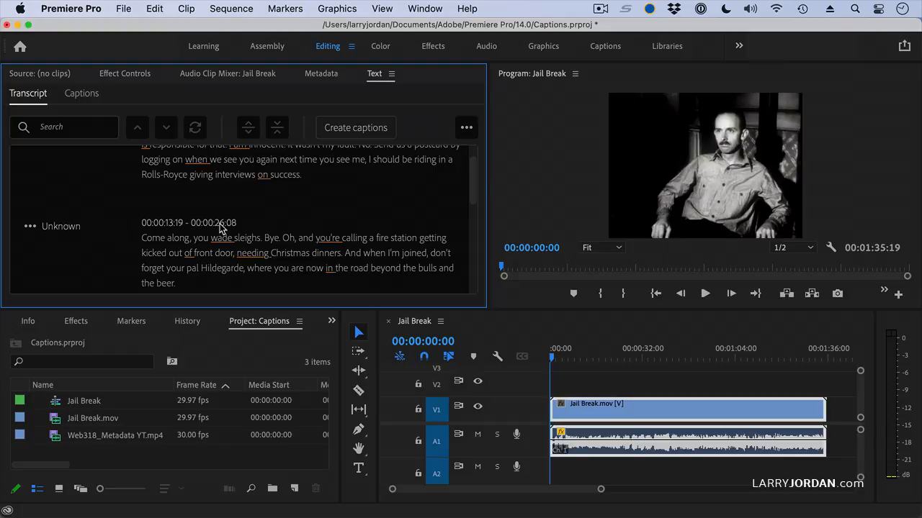
mouse_move(222, 279)
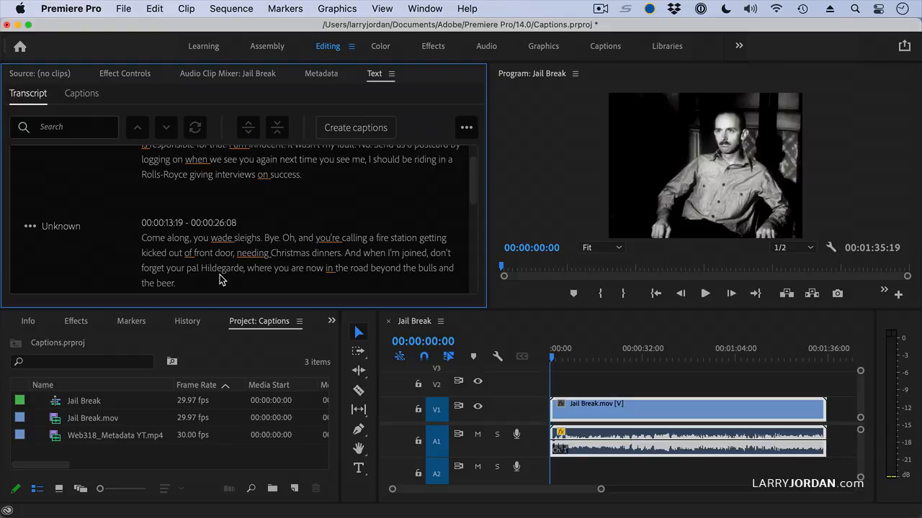
mouse_move(530, 130)
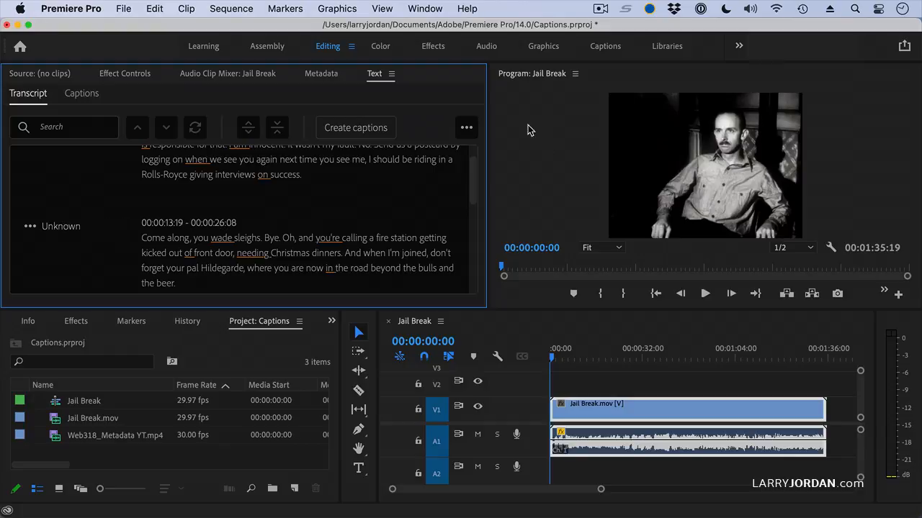
left_click(467, 127)
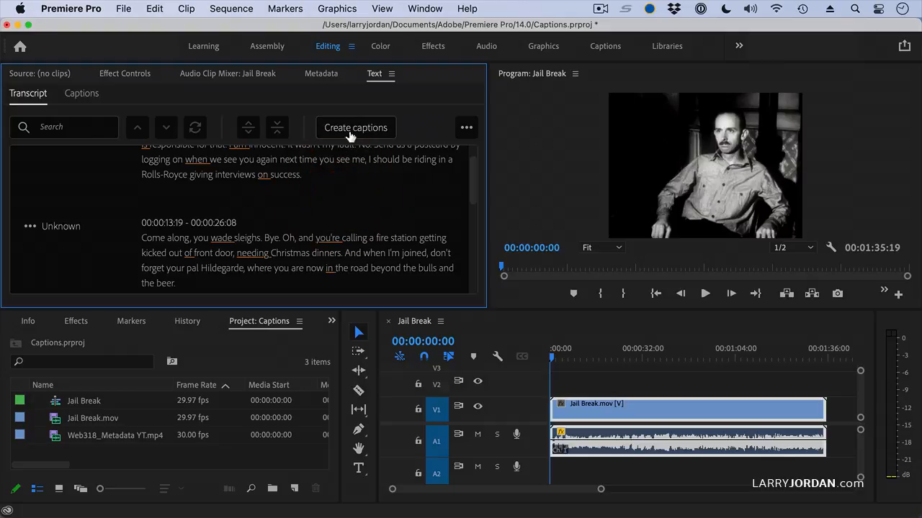
Create captions from the transcript onto a subtitle track and play the sequence to review them.
left_click(354, 127)
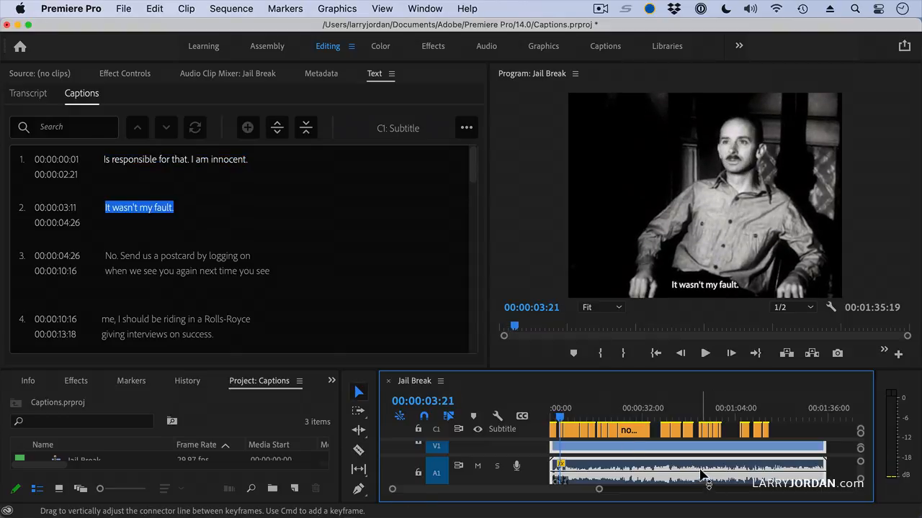
left_click(704, 352)
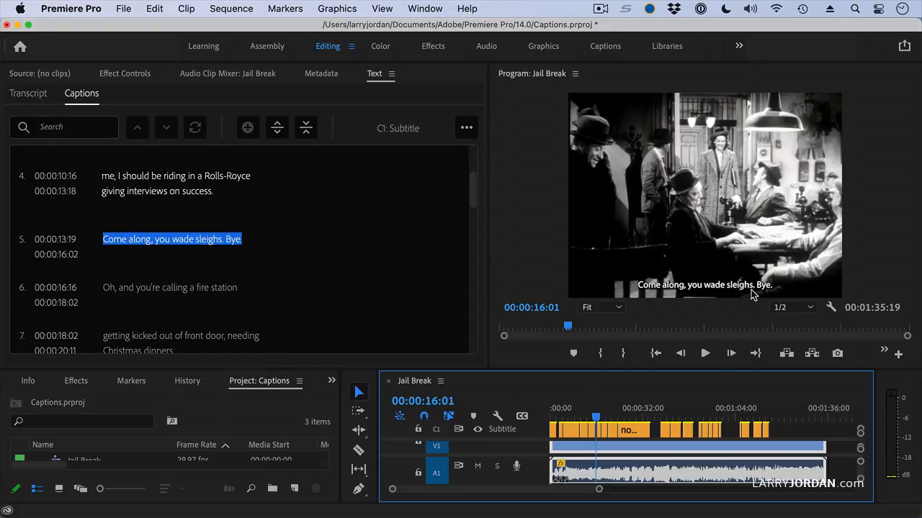
Edit caption 5, selecting the misheard word 'sleighs' to correct it to 'slaves'.
left_click(173, 239)
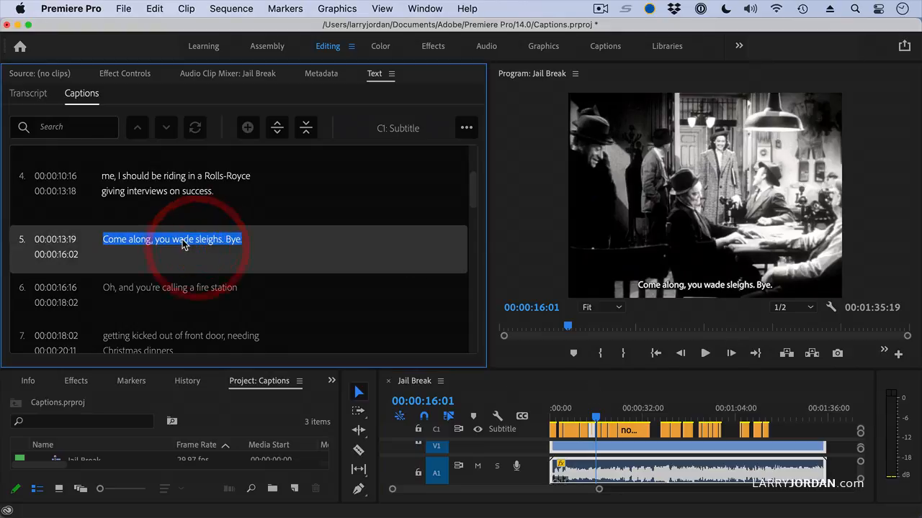
double_click(173, 239)
type("g")
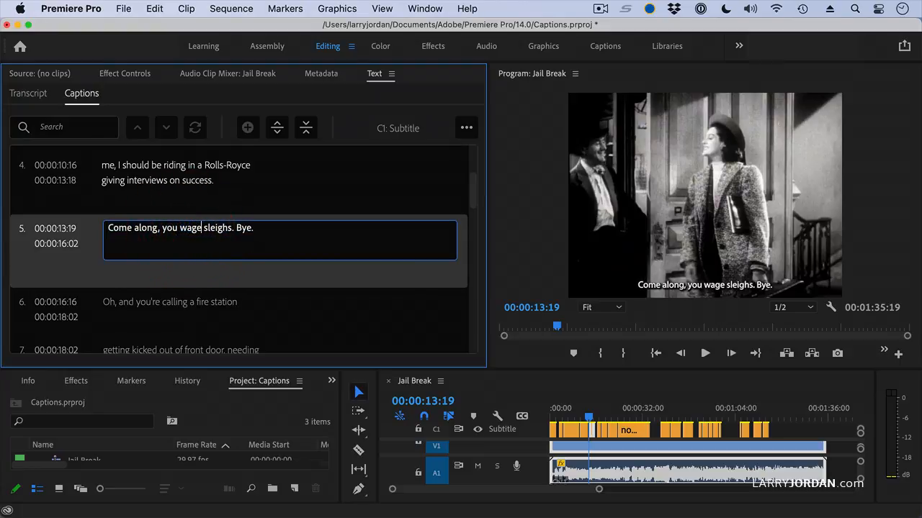
double_click(216, 227)
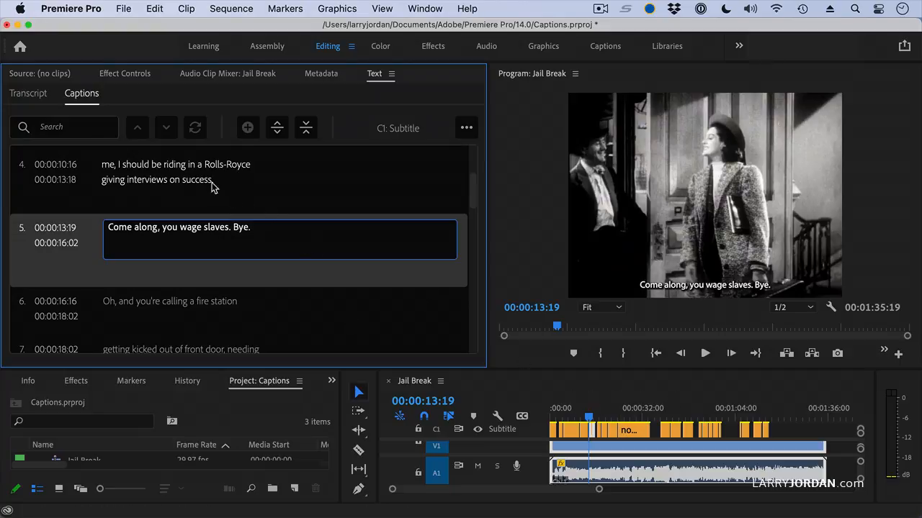
mouse_move(224, 180)
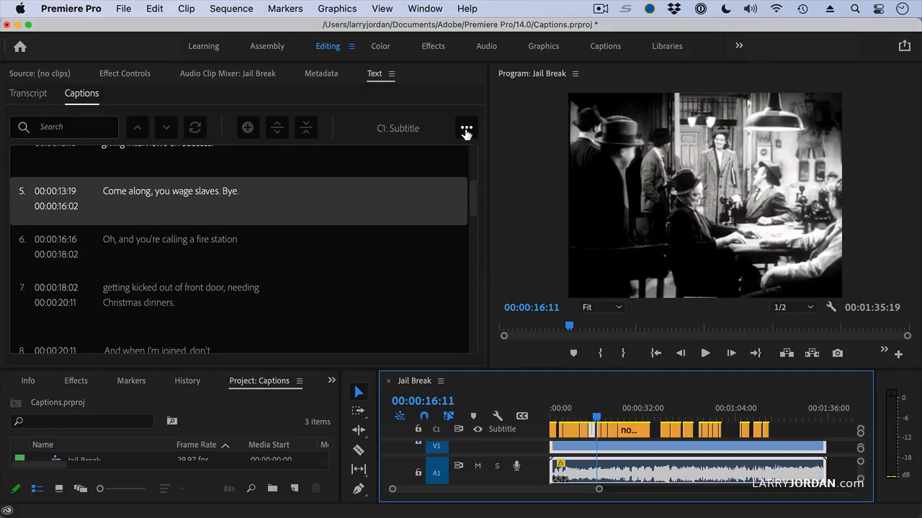
Export the captions as an SRT file named 'Jailbreak Captions' saved to the Desktop.
left_click(467, 127)
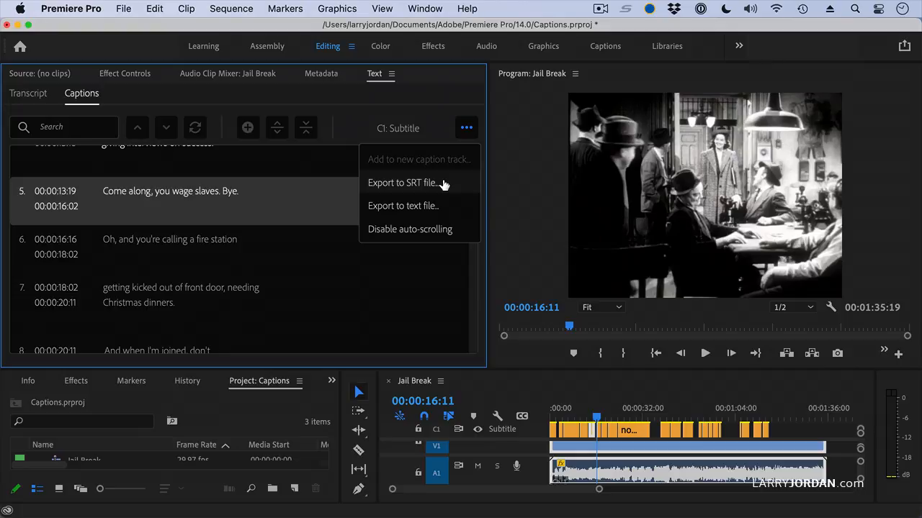
left_click(402, 181)
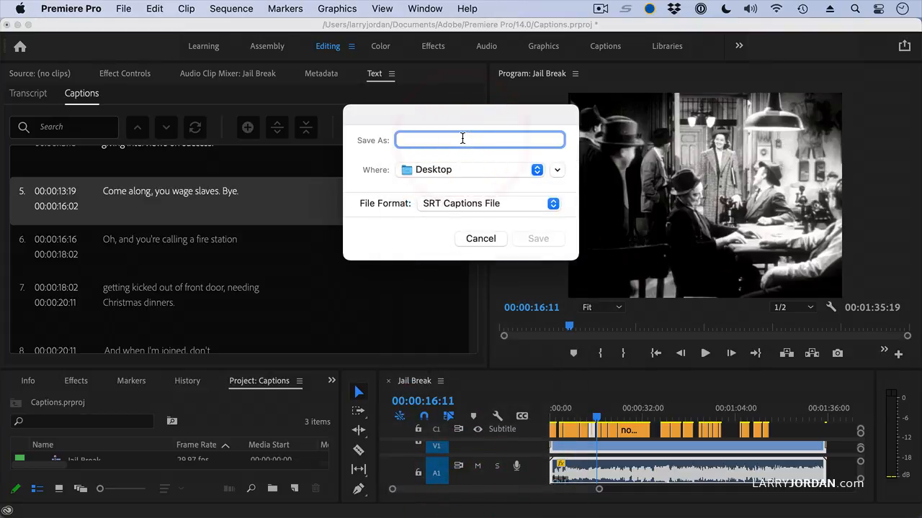
type("Jailbreak Captions")
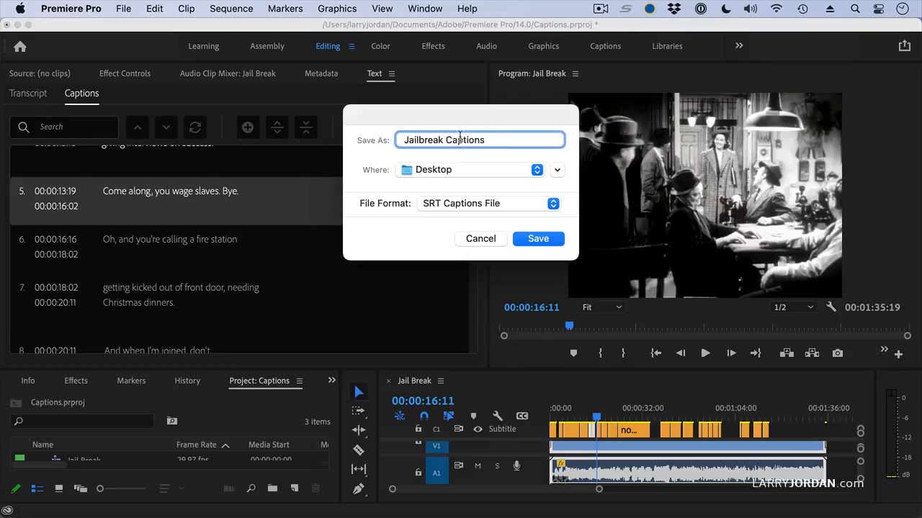
left_click(538, 239)
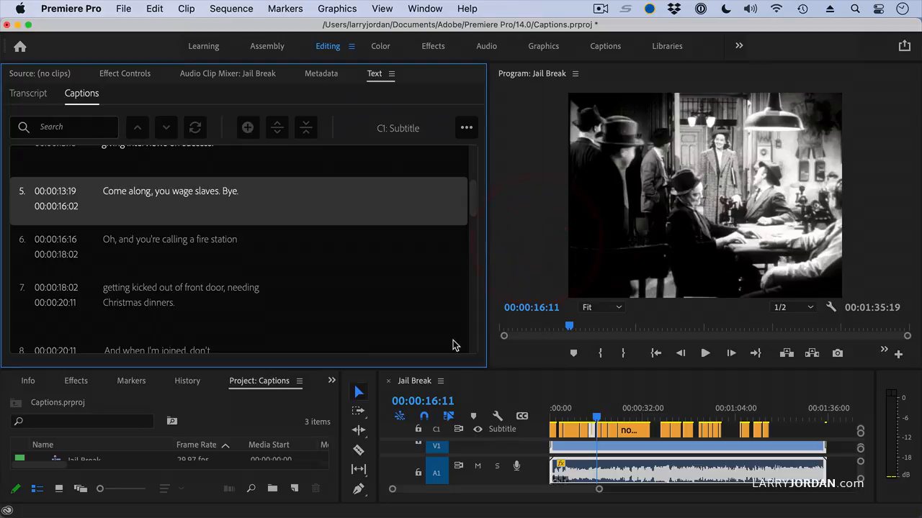
mouse_move(641, 411)
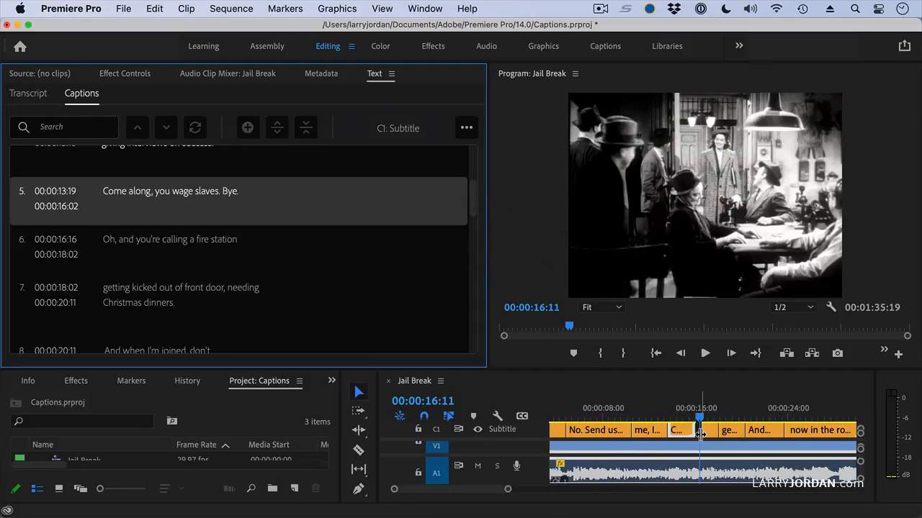
mouse_move(700, 431)
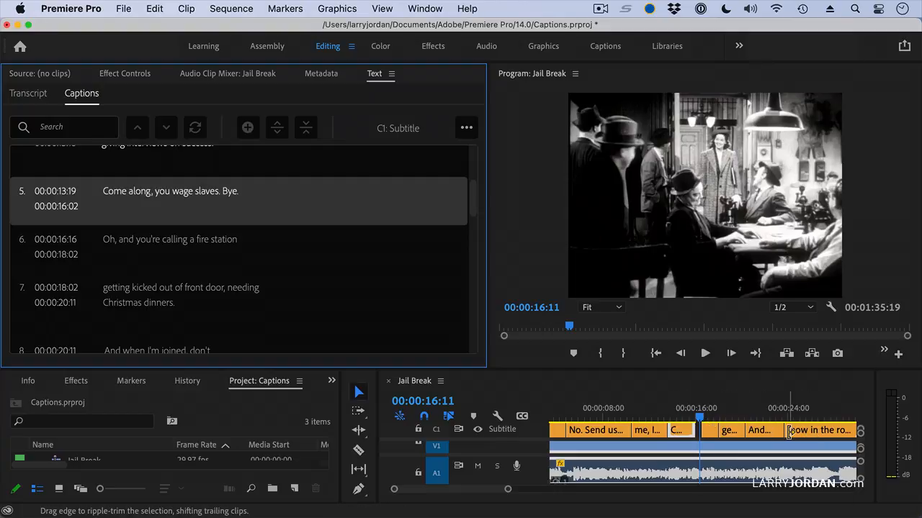
mouse_move(783, 429)
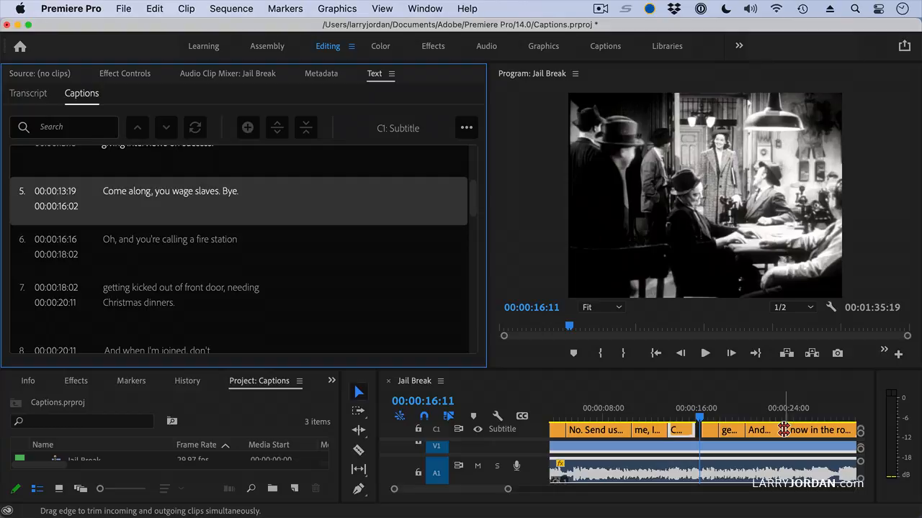
mouse_move(792, 429)
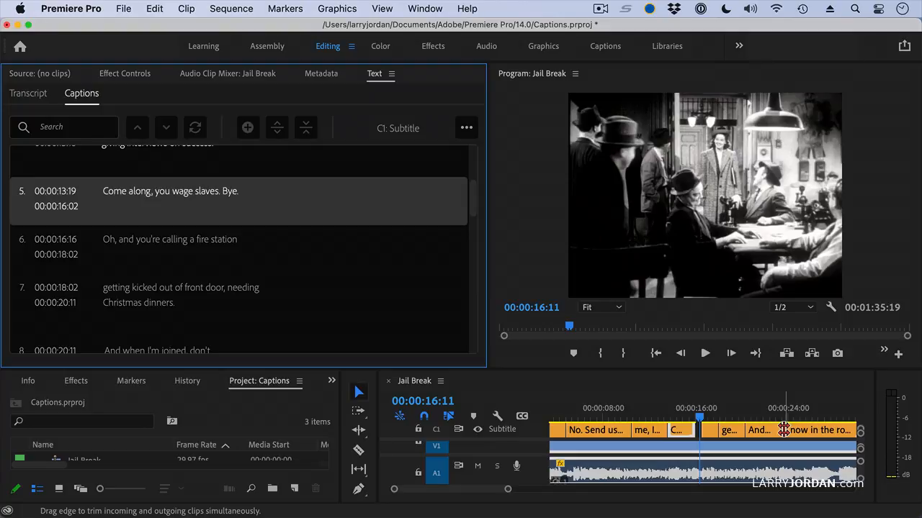
mouse_move(779, 319)
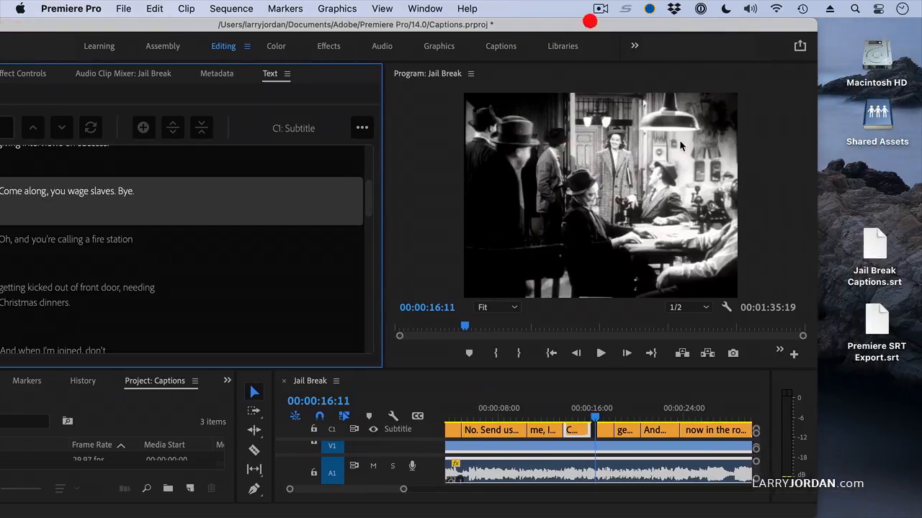
Open the exported Jail Break Captions.srt from the Desktop in TextEdit.
left_click(874, 244)
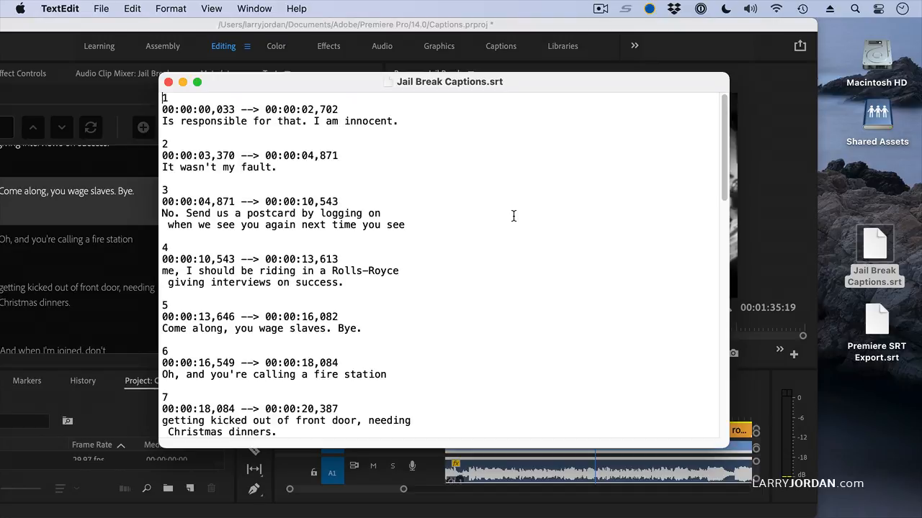
mouse_move(520, 202)
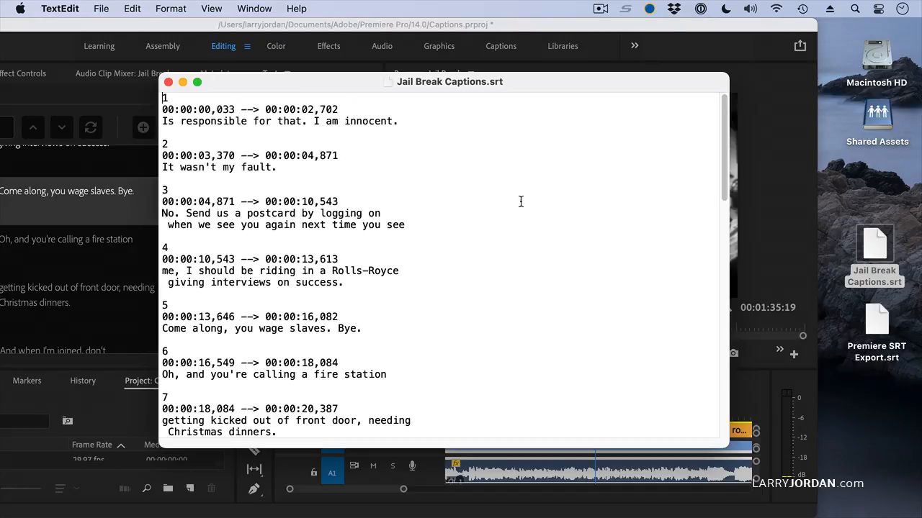